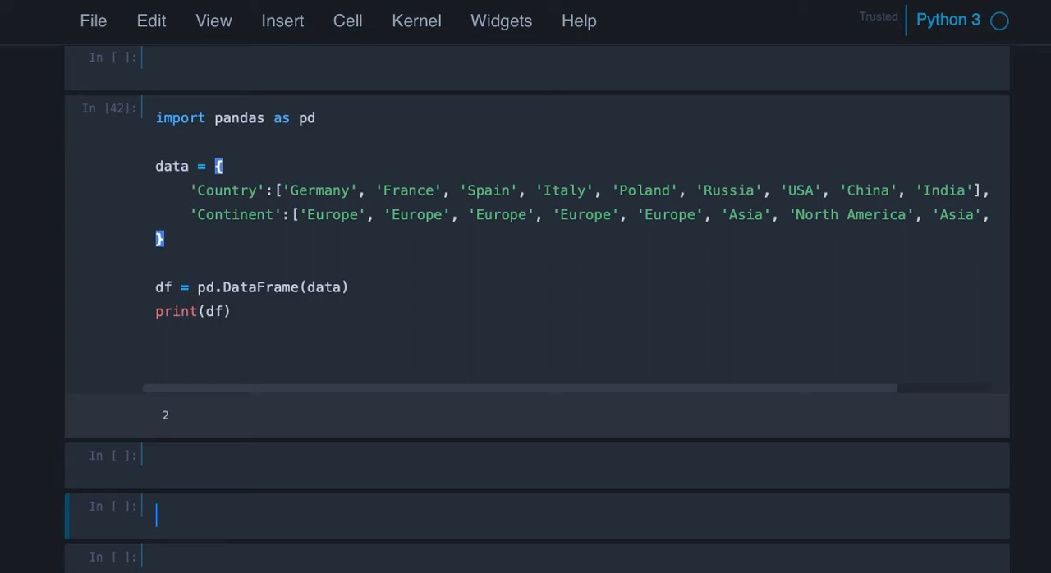
mouse_move(242, 239)
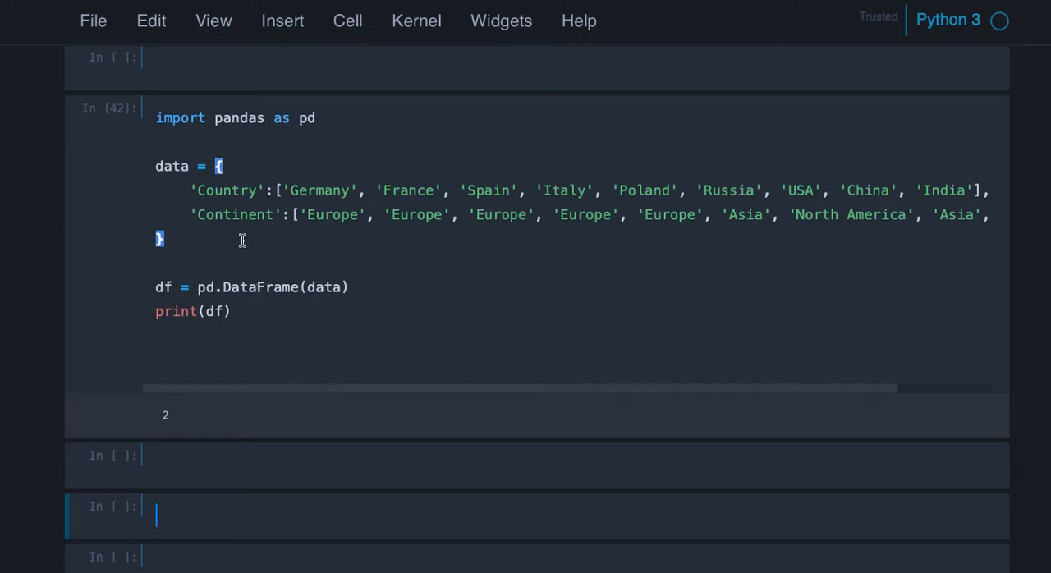
mouse_move(227, 220)
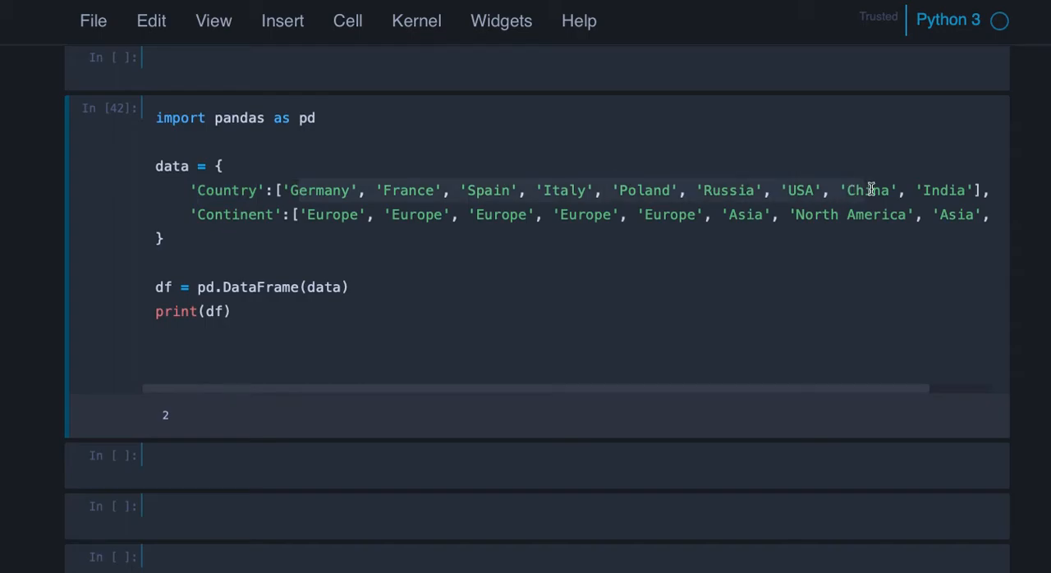
mouse_move(882, 232)
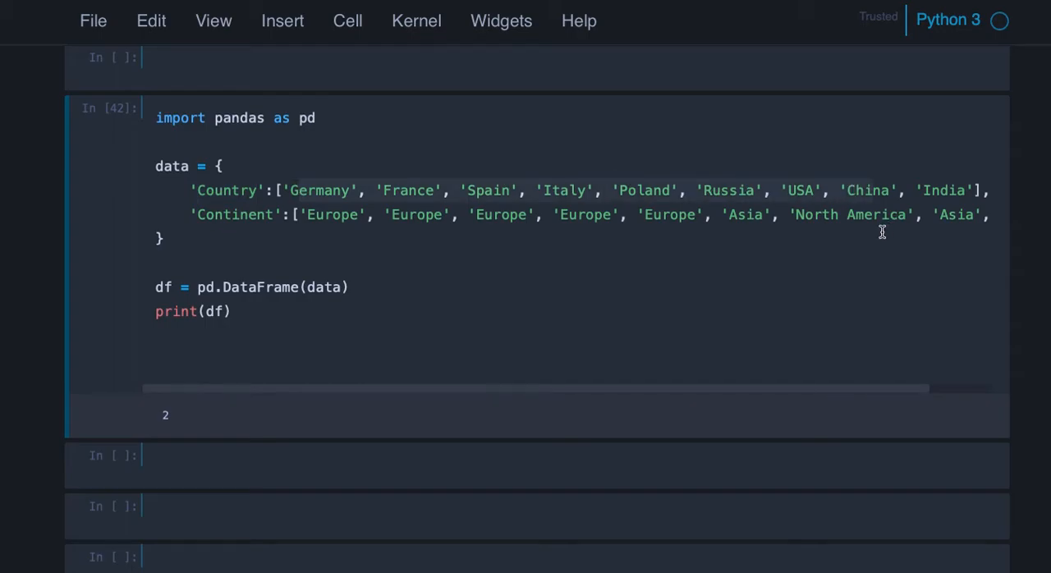
- Run the pandas cell to print the nine-country Country/Continent DataFrame
click(160, 239)
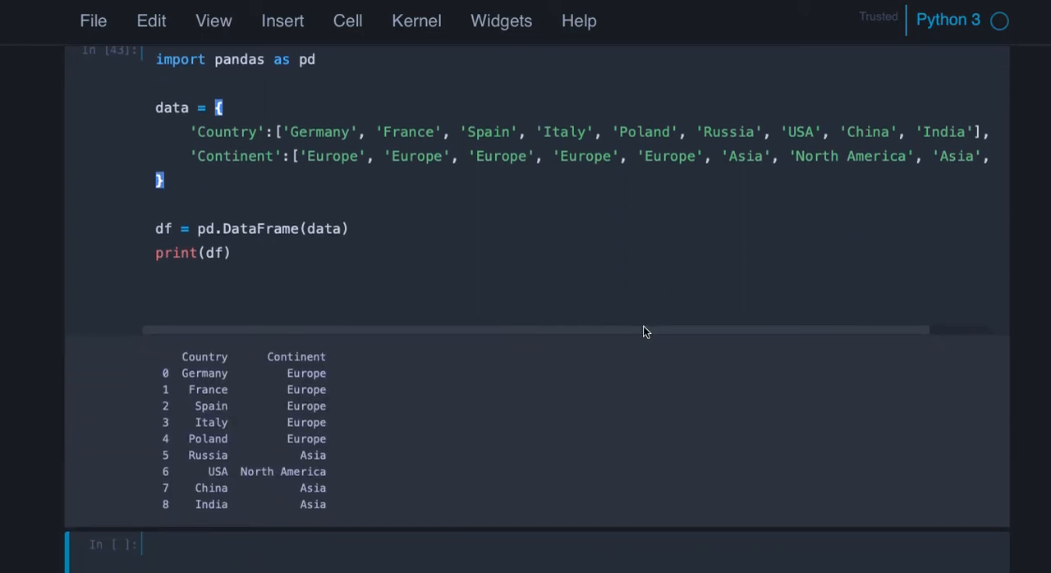
mouse_move(264, 353)
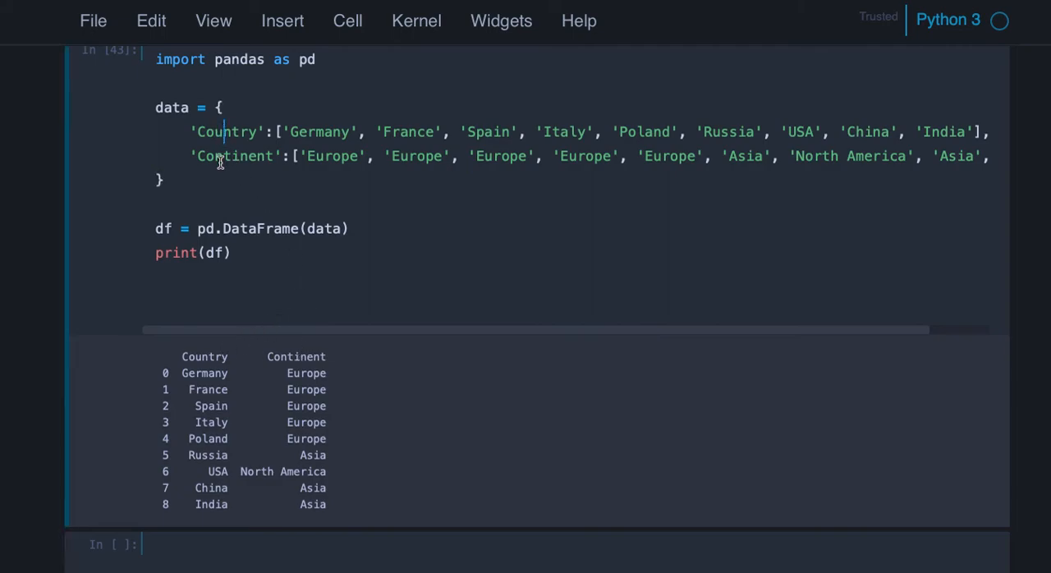
mouse_move(333, 217)
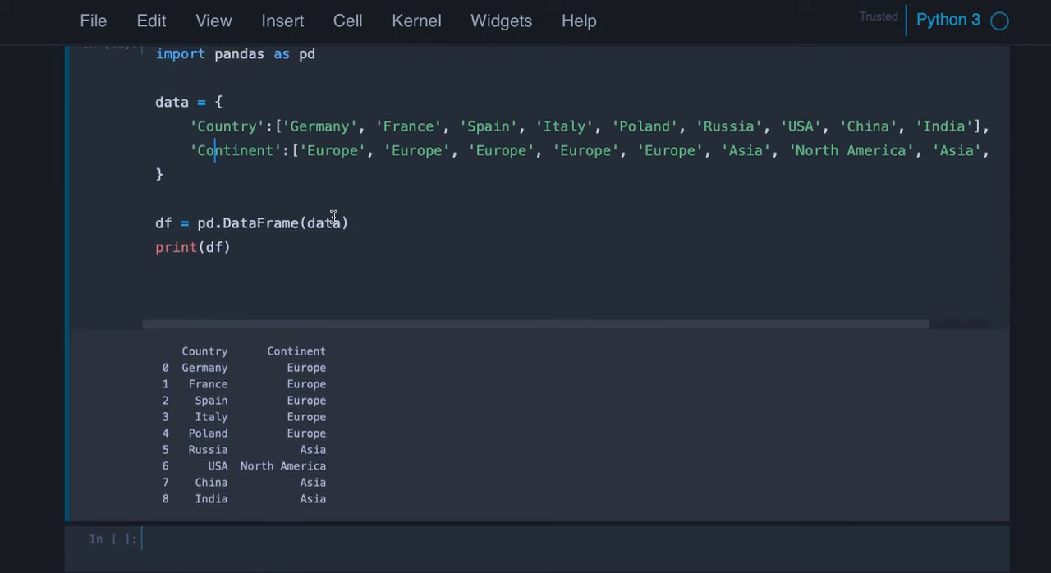
scroll(up, 3)
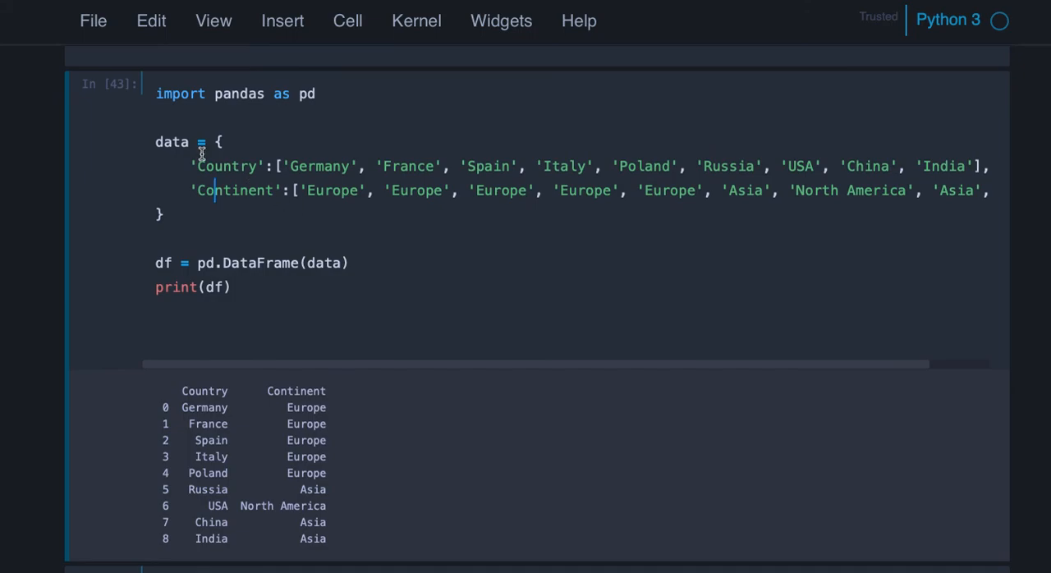